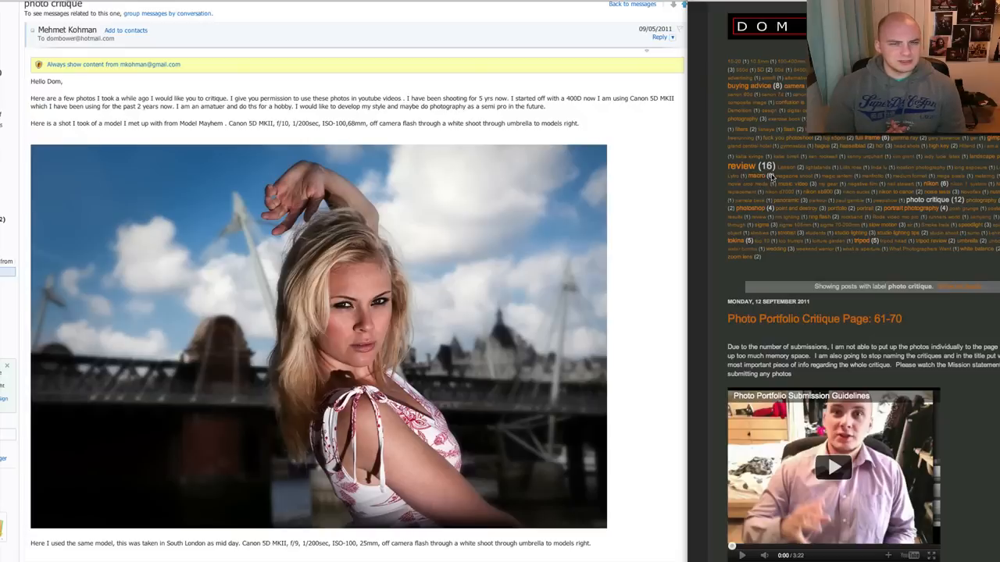
mouse_move(548, 358)
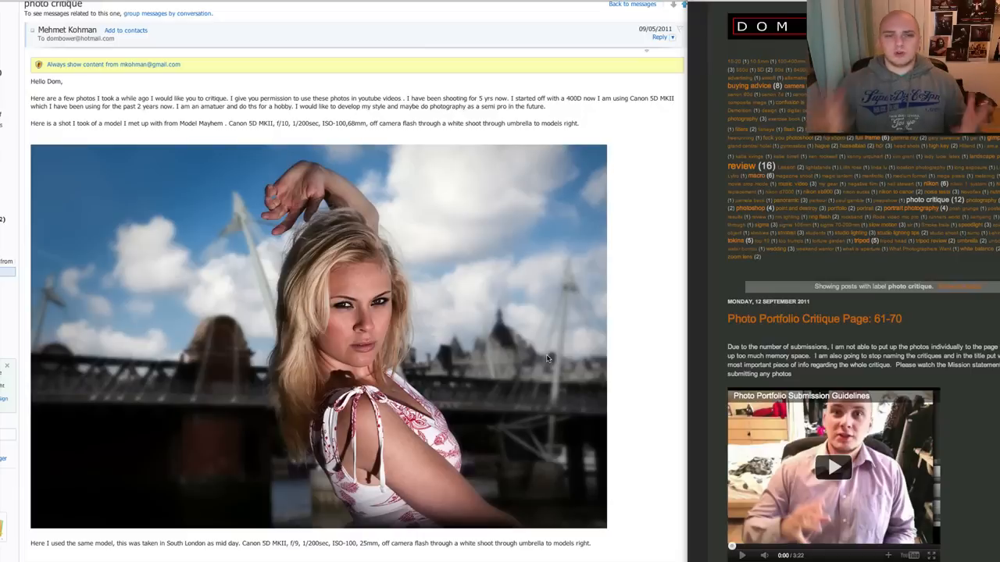
mouse_move(524, 381)
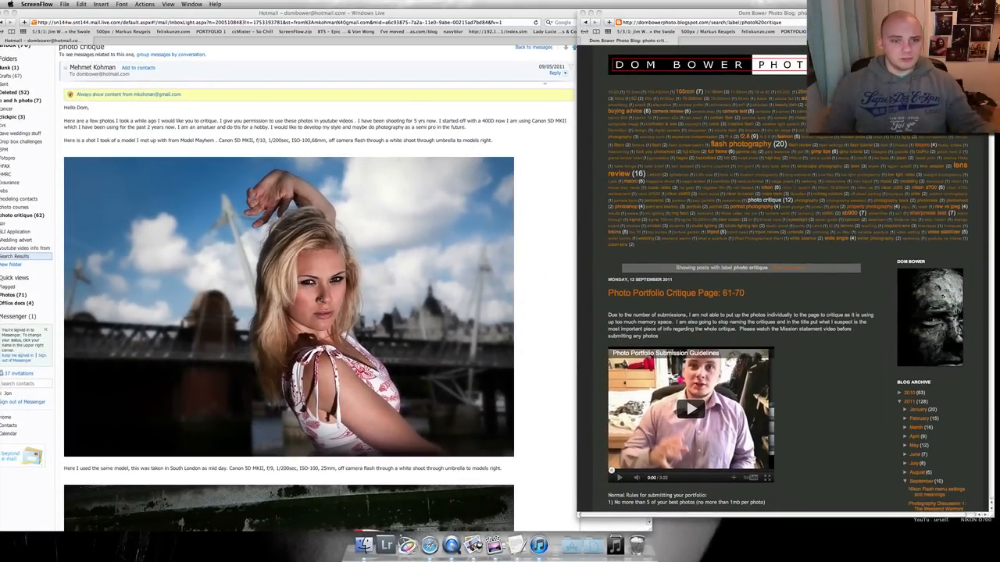
mouse_move(536, 325)
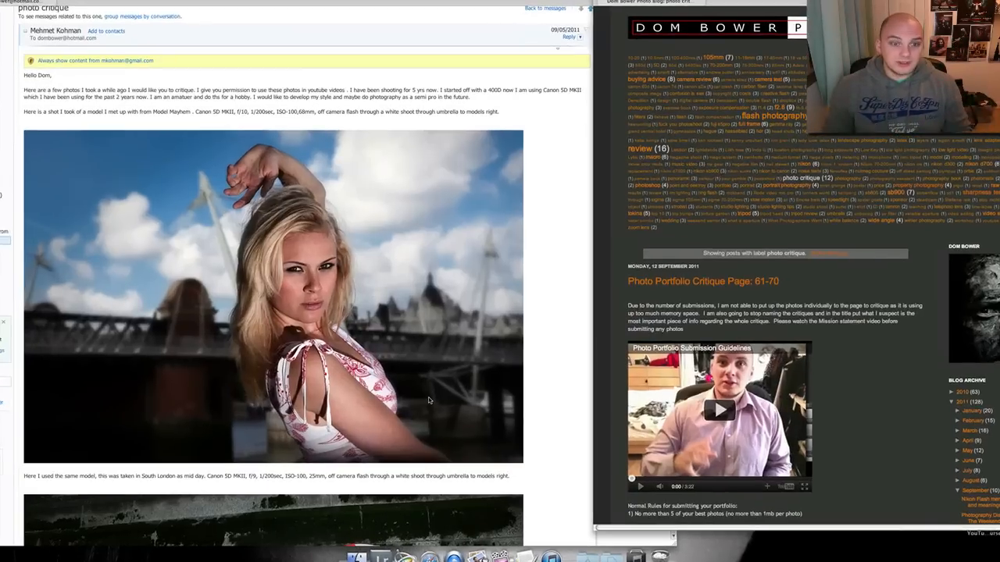
scroll(down, 3)
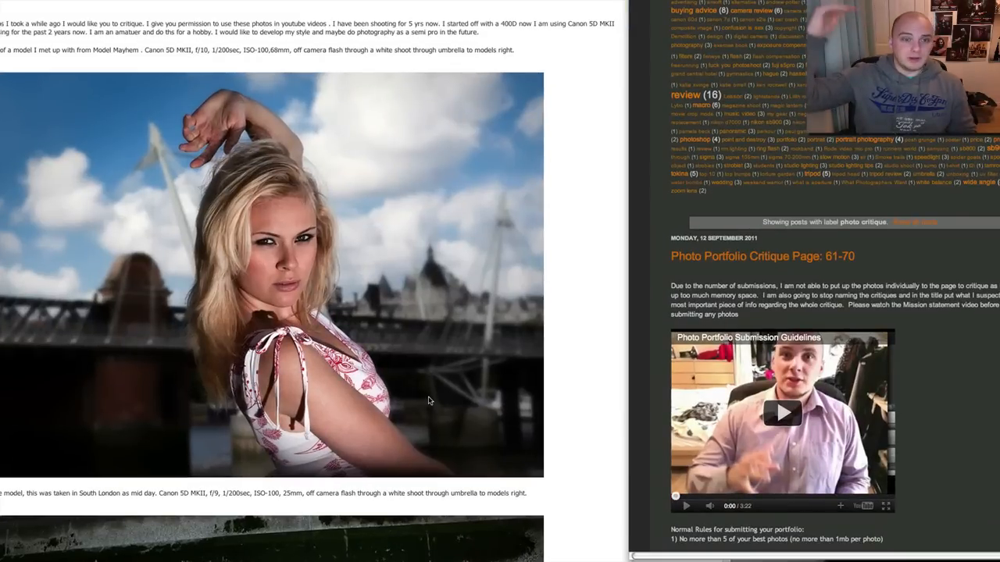
mouse_move(382, 338)
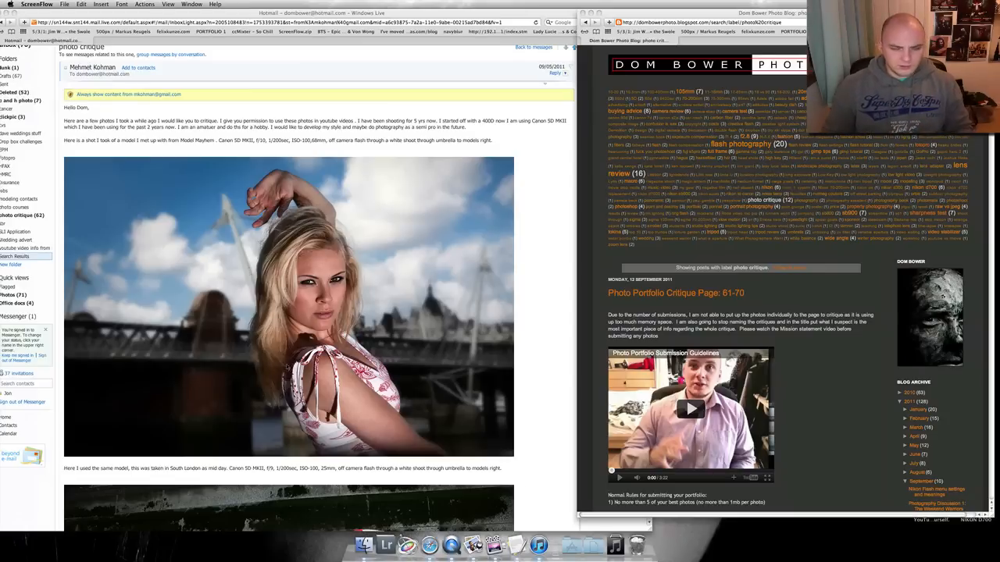
scroll(down, 3)
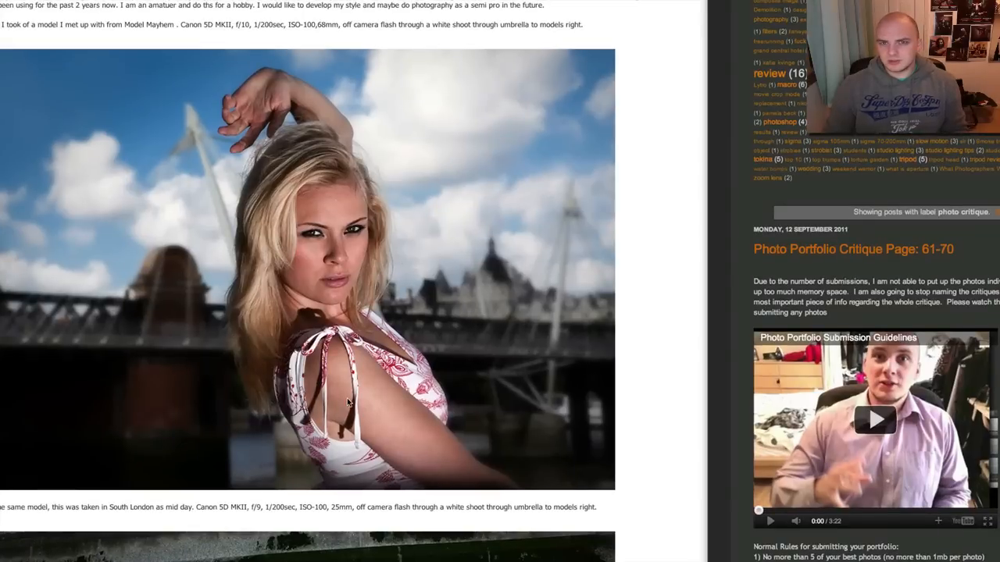
scroll(down, 3)
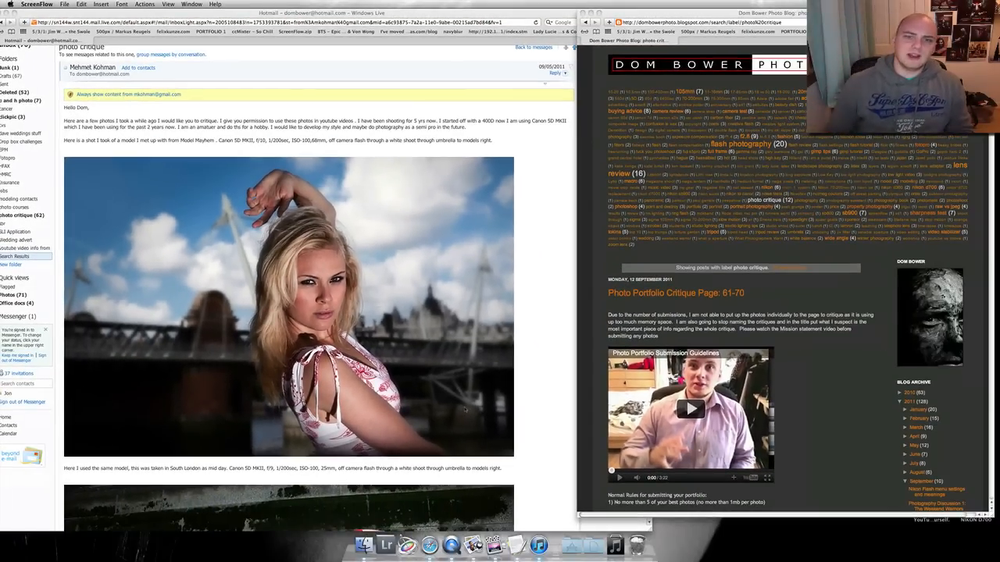
scroll(down, 3)
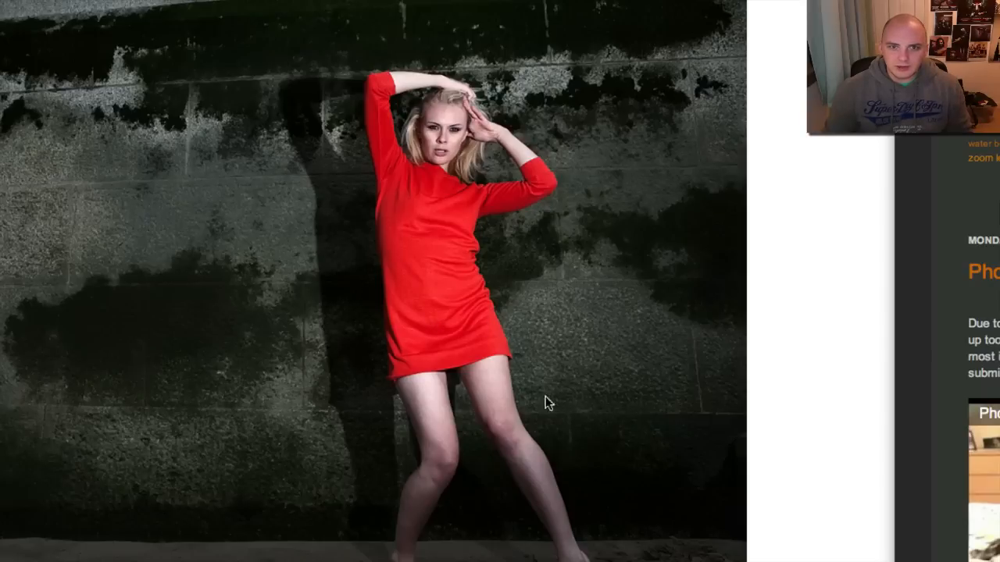
scroll(down, 3)
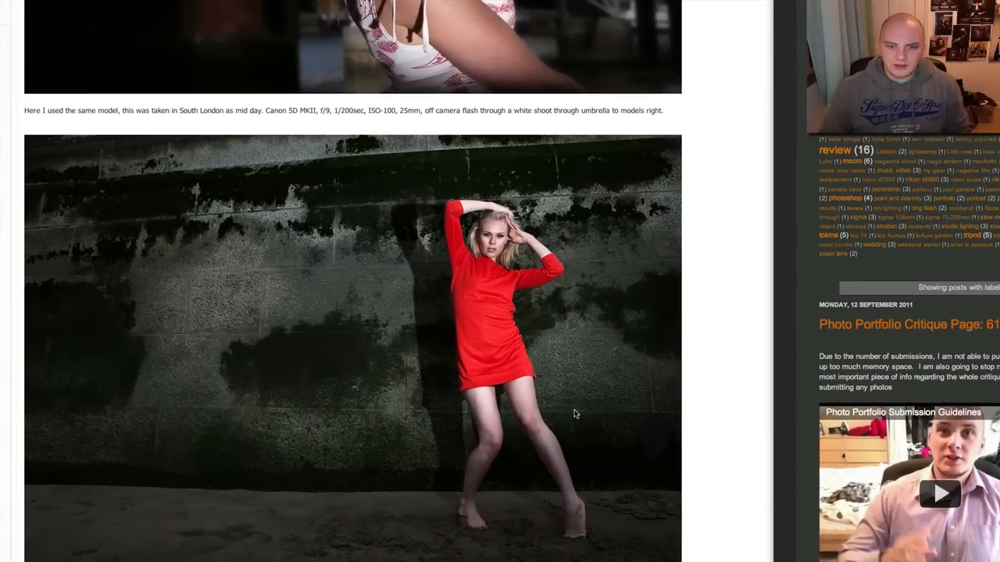
mouse_move(503, 352)
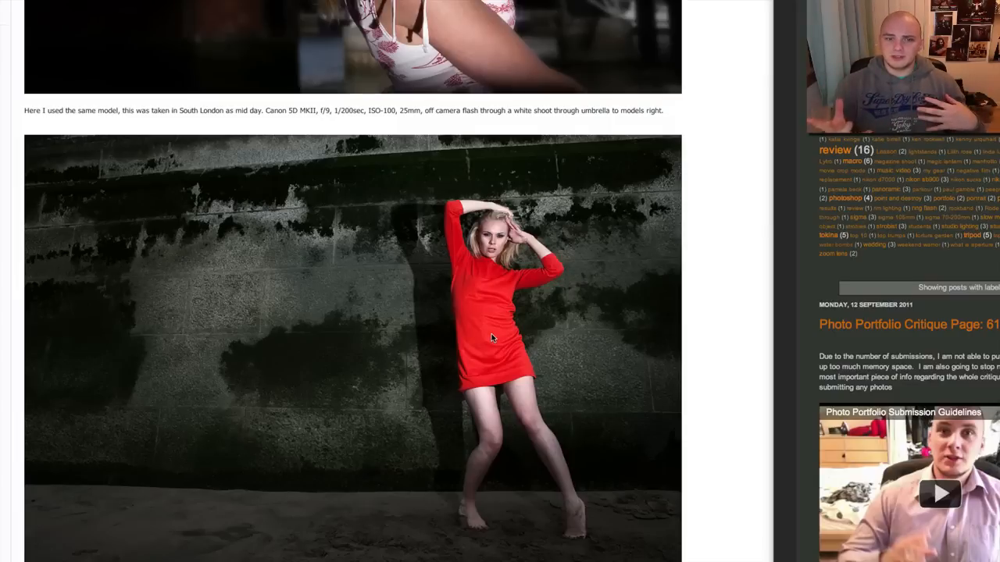
mouse_move(566, 277)
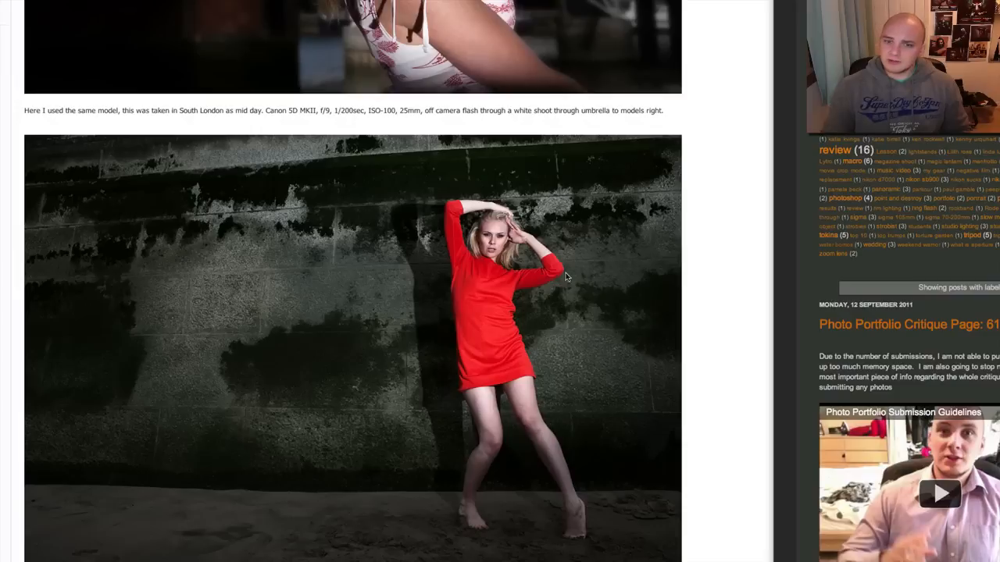
mouse_move(281, 361)
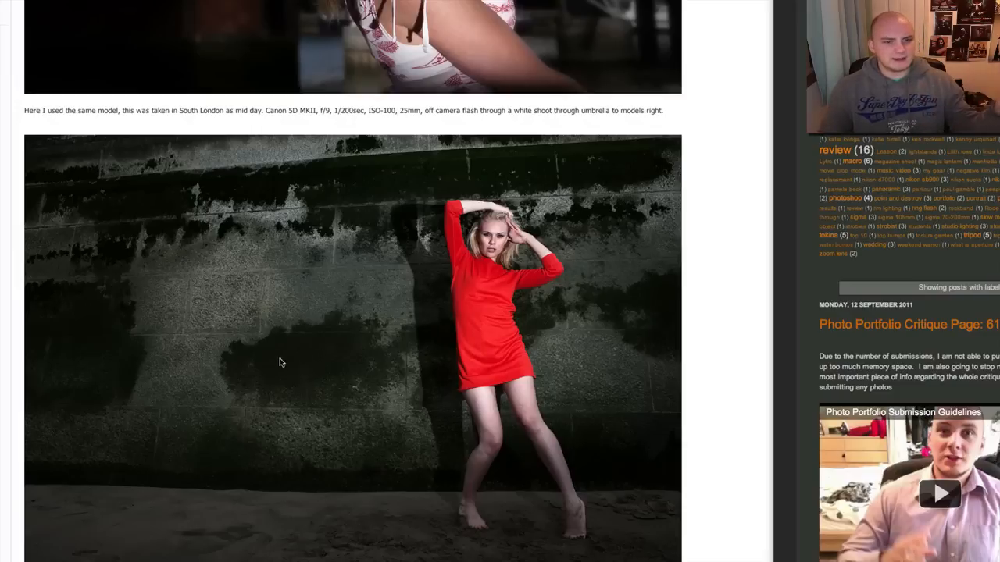
mouse_move(252, 372)
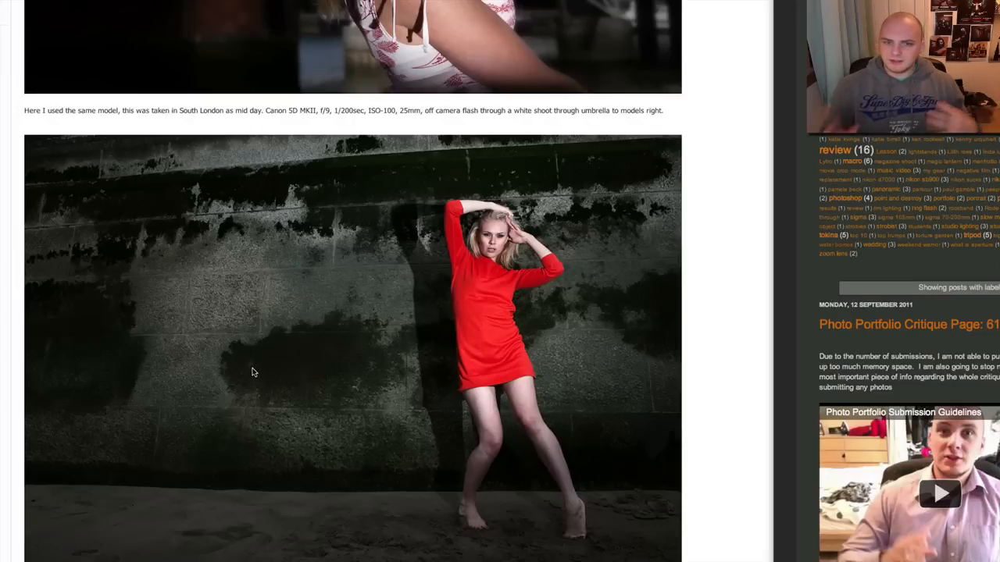
scroll(up, 3)
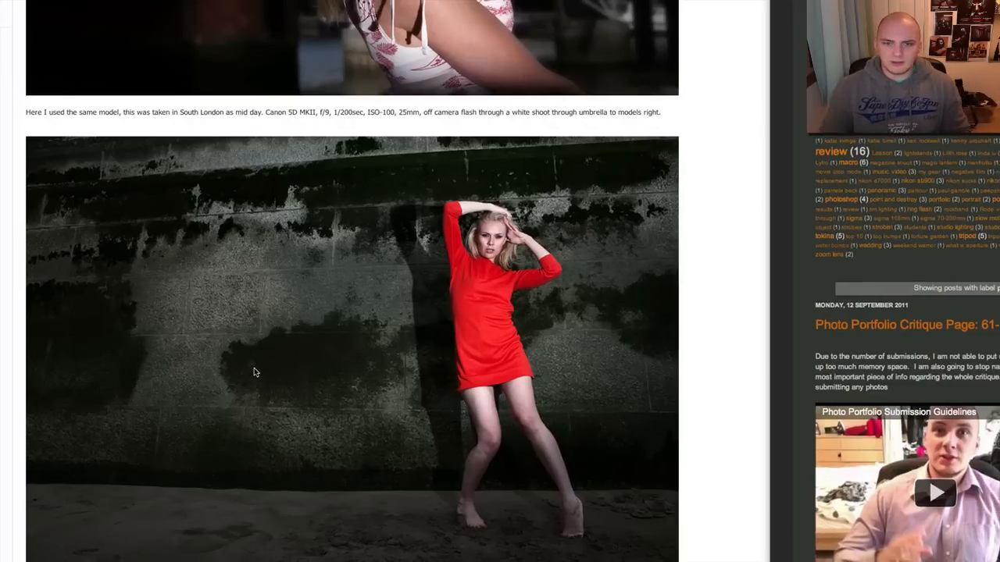
scroll(down, 3)
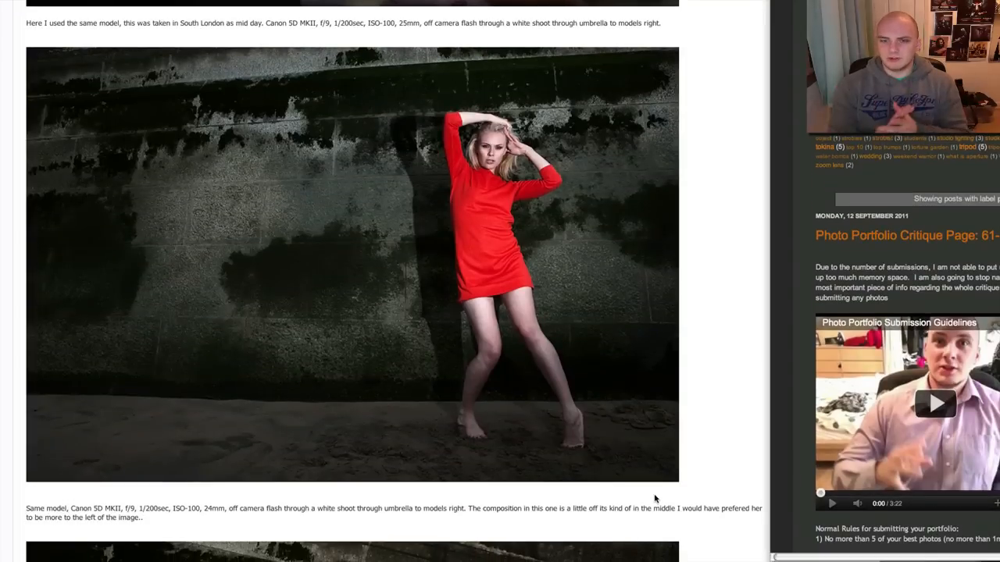
mouse_move(584, 429)
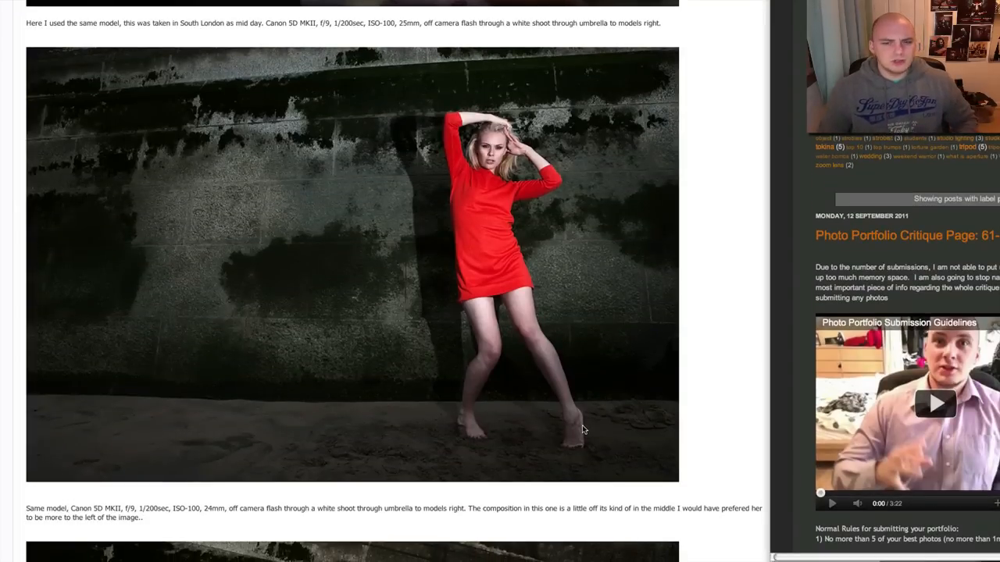
mouse_move(576, 432)
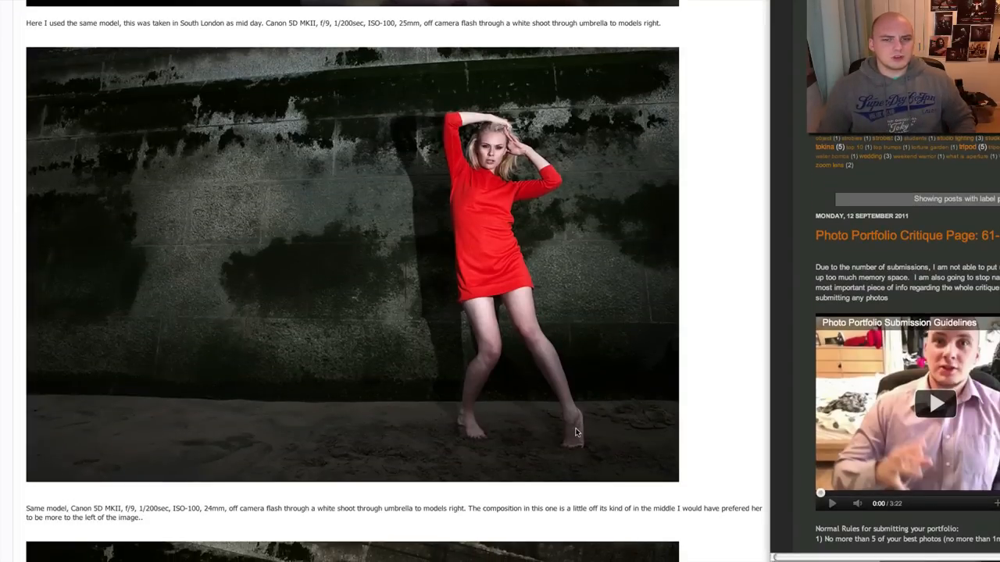
mouse_move(485, 225)
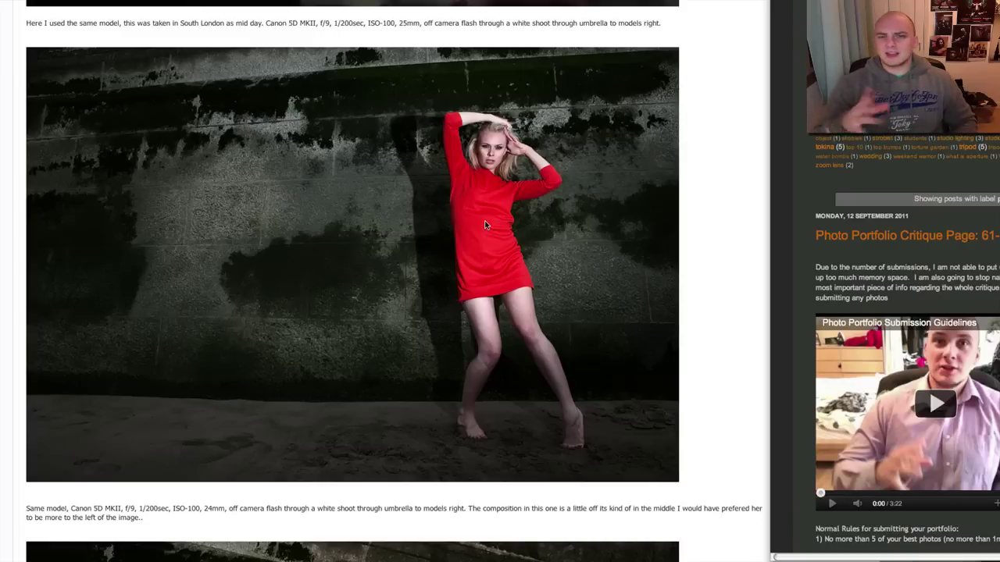
mouse_move(688, 272)
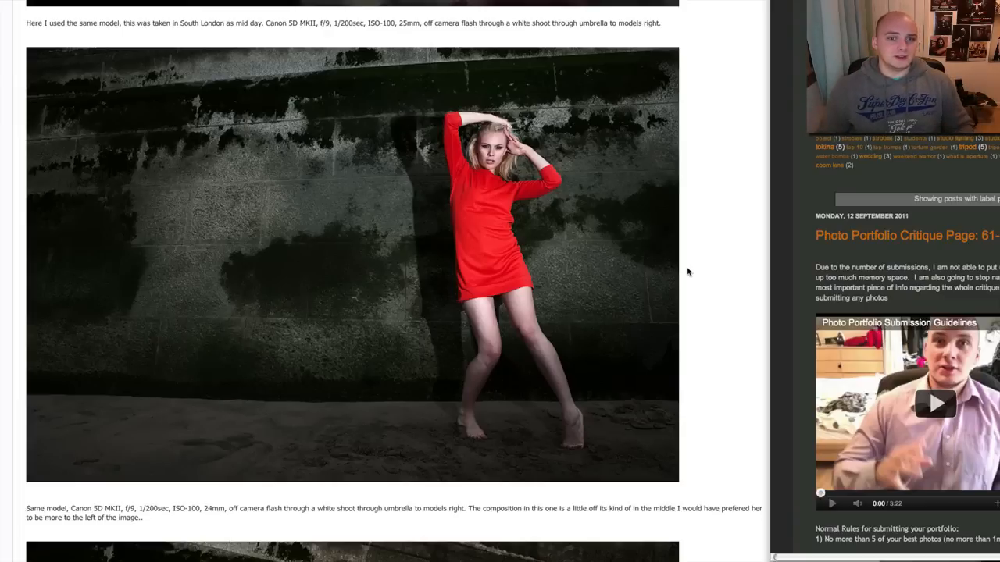
scroll(down, 3)
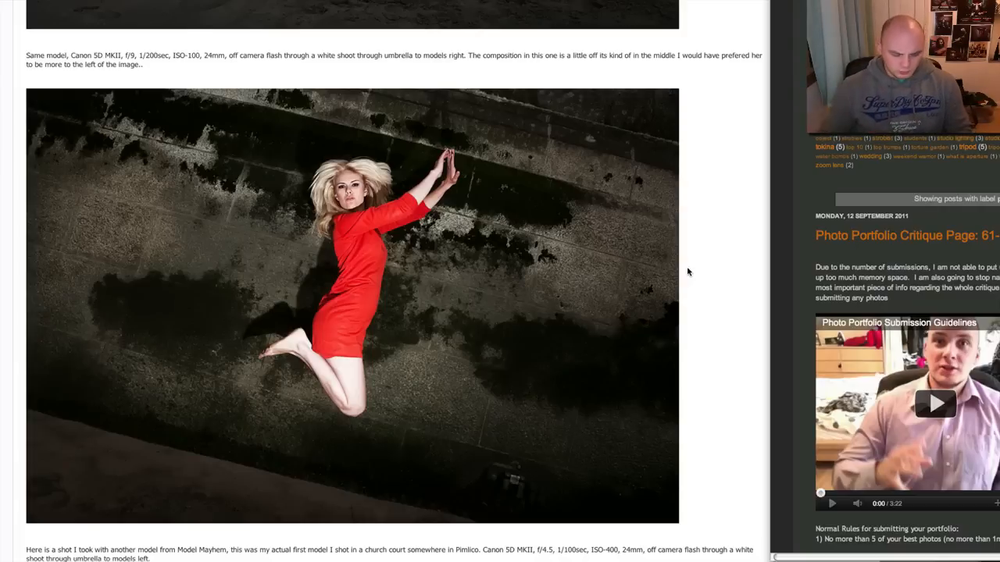
mouse_move(398, 286)
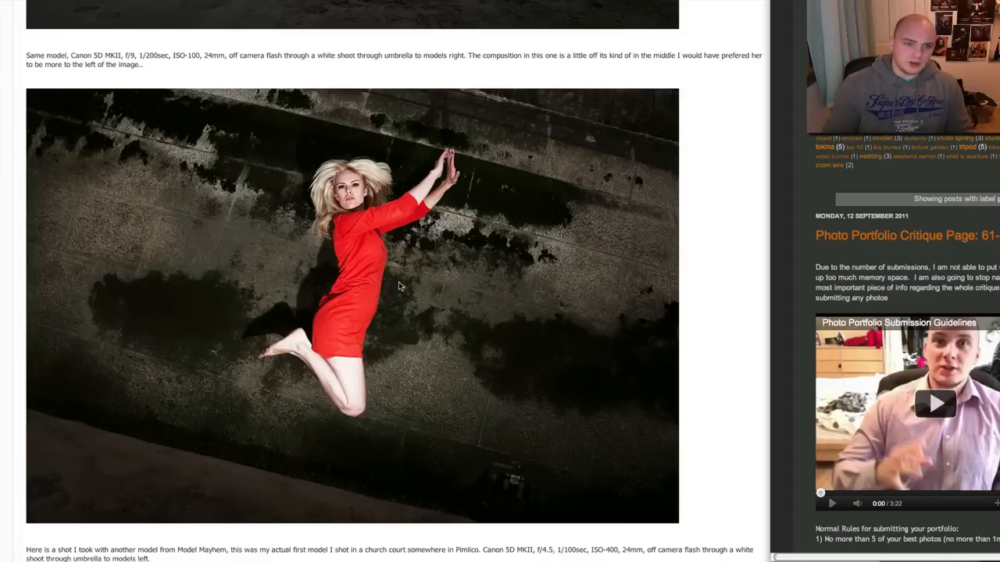
mouse_move(372, 240)
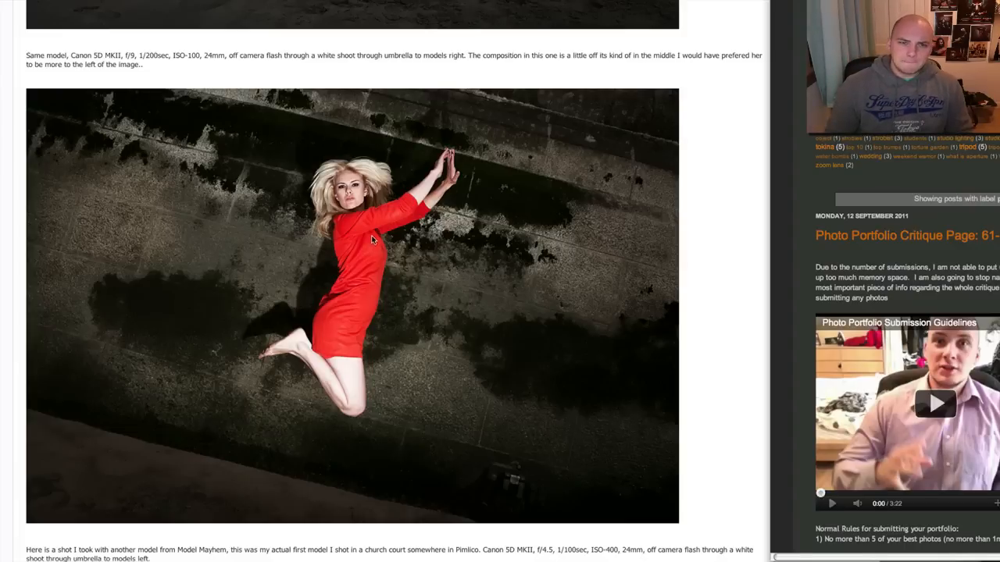
scroll(down, 3)
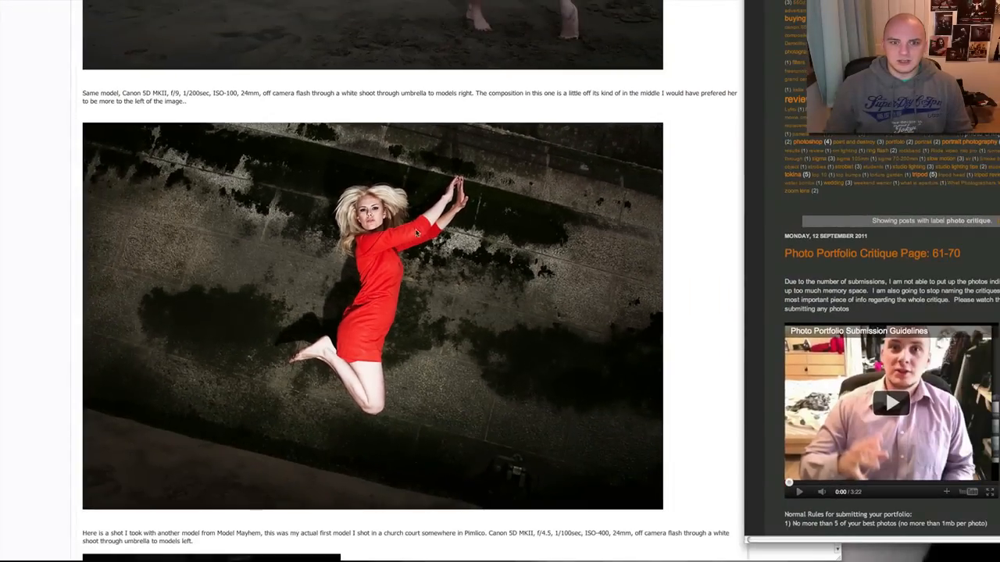
mouse_move(593, 261)
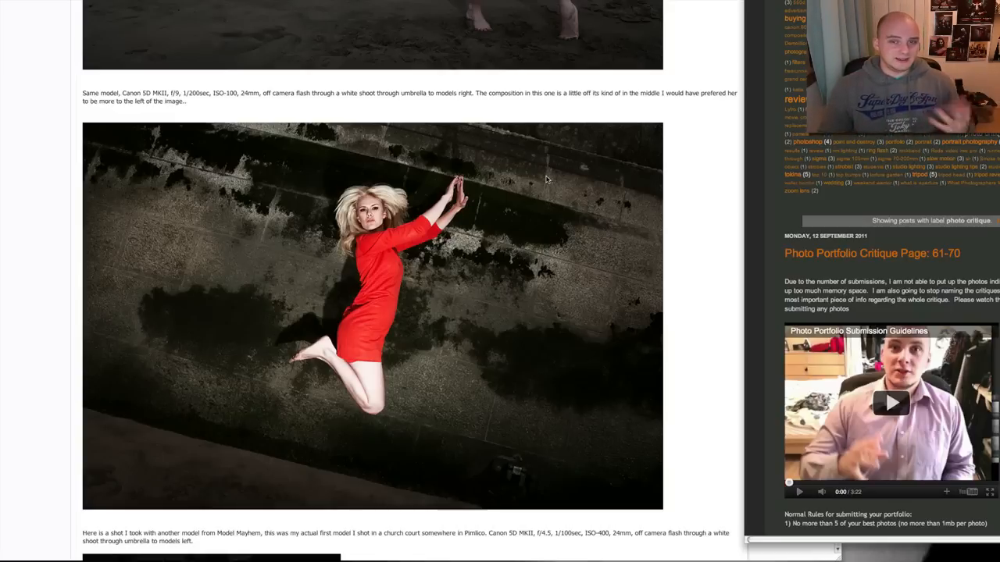
scroll(down, 3)
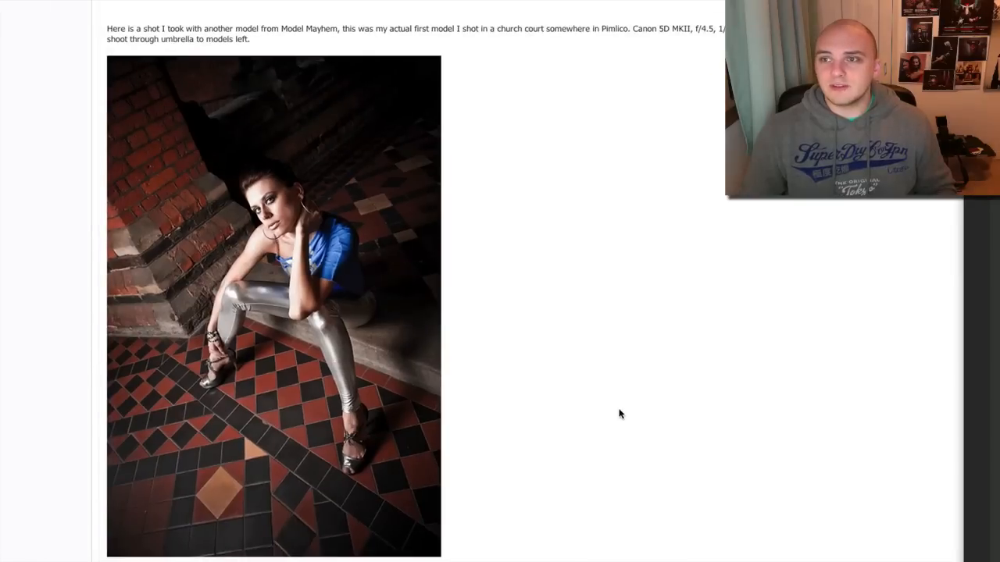
mouse_move(379, 323)
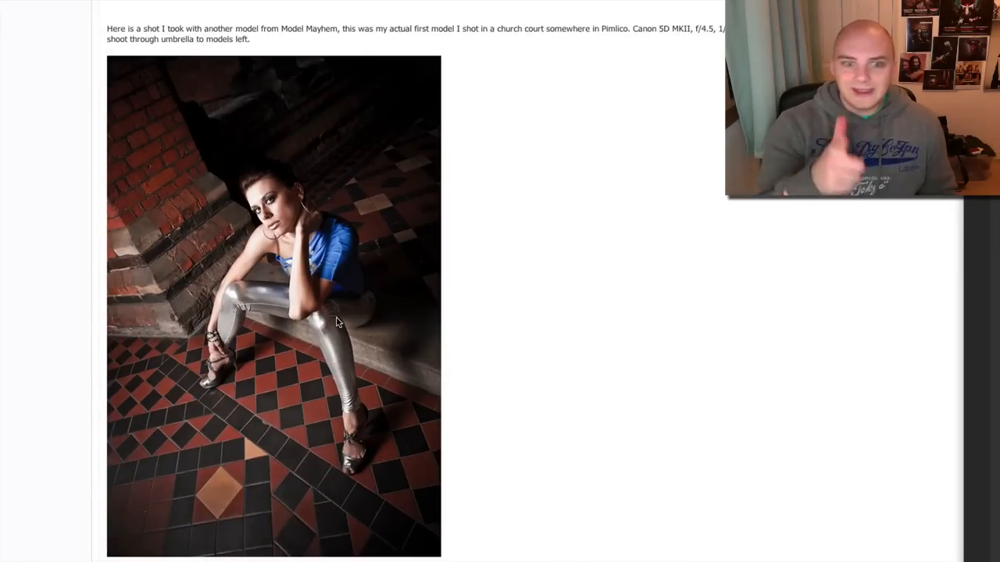
scroll(down, 3)
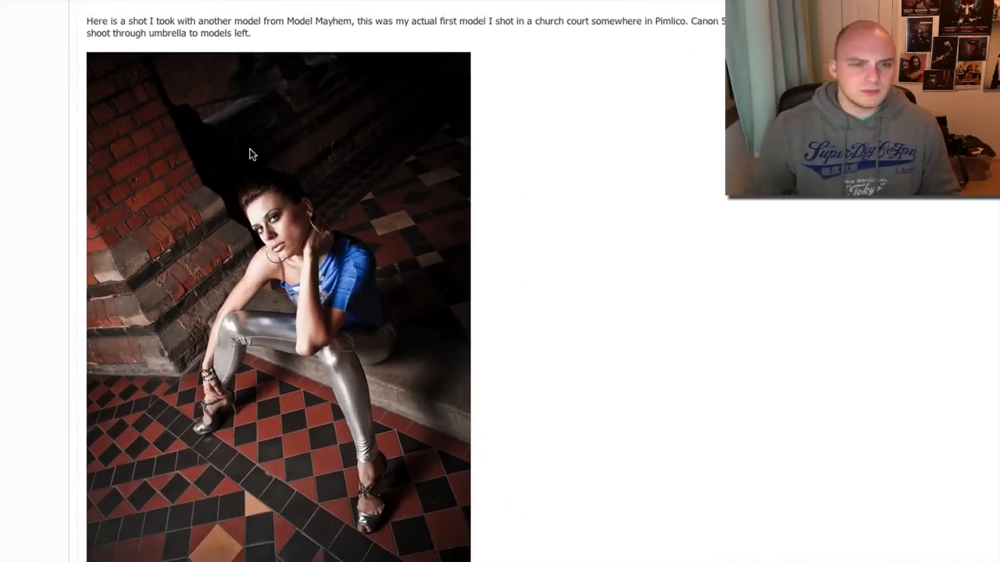
mouse_move(447, 416)
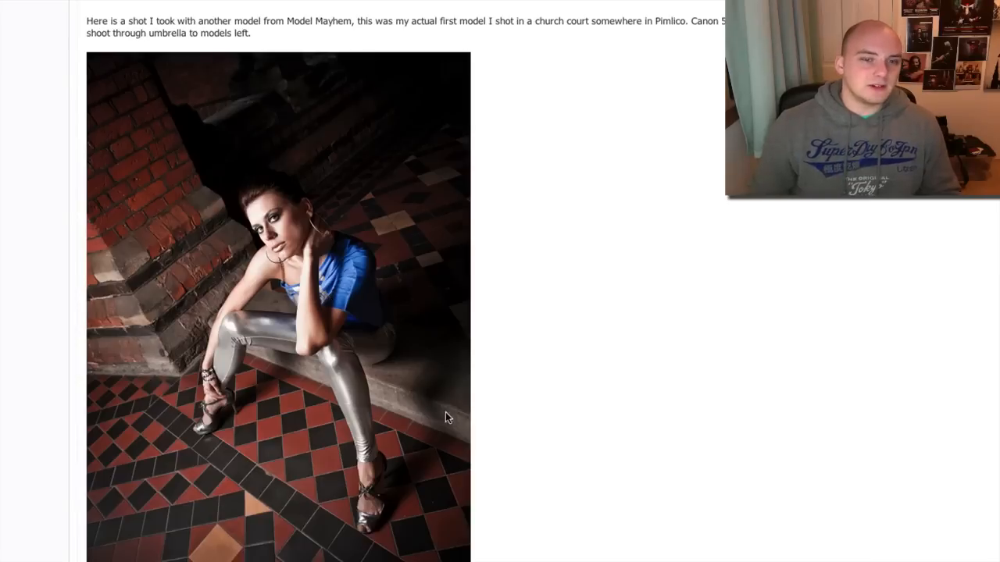
mouse_move(181, 37)
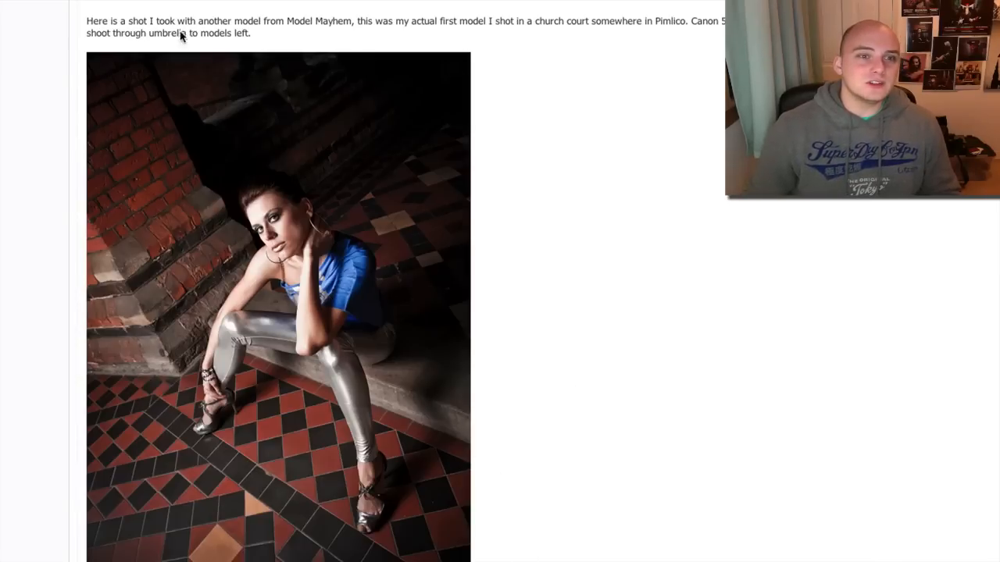
mouse_move(174, 162)
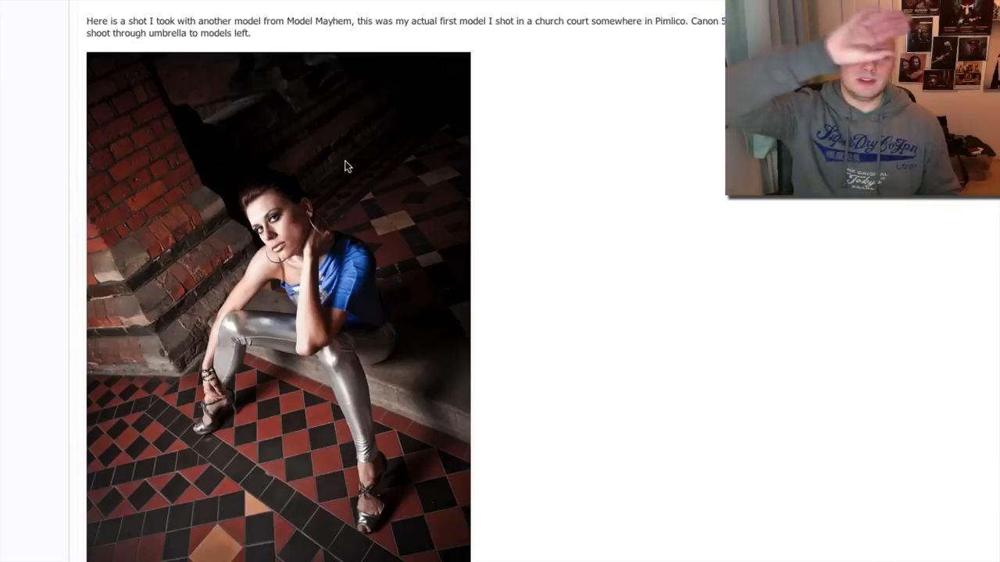
mouse_move(197, 138)
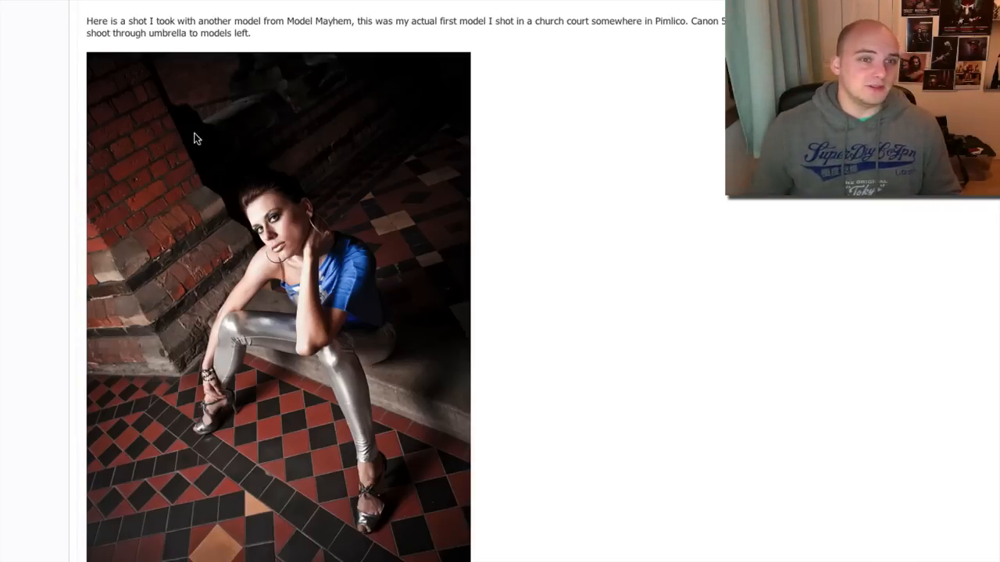
mouse_move(500, 180)
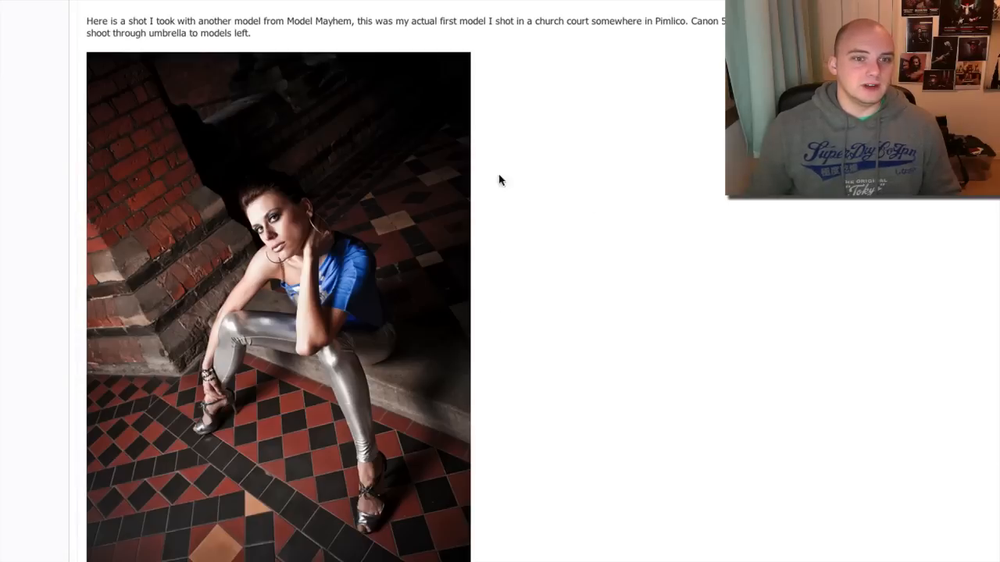
scroll(down, 3)
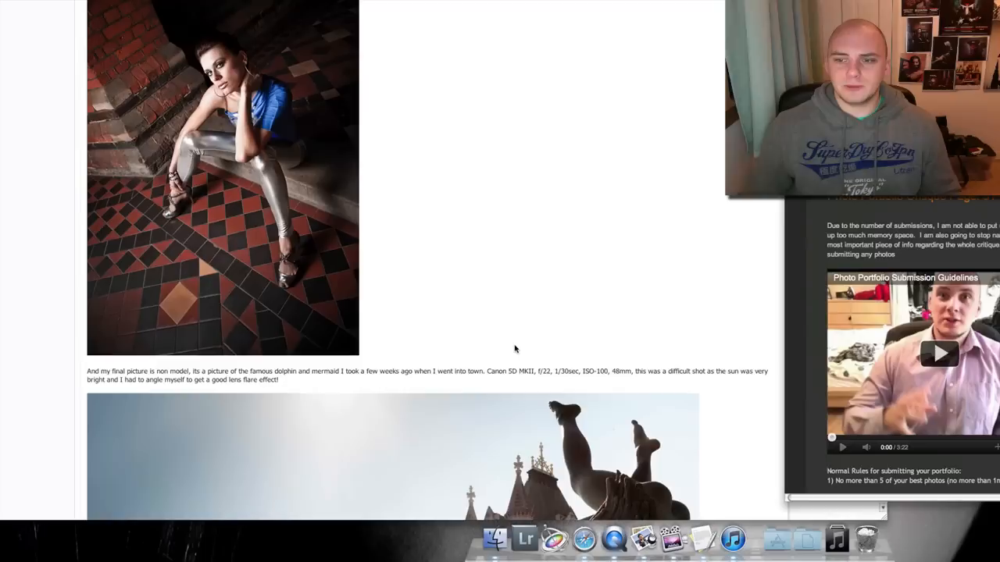
scroll(down, 3)
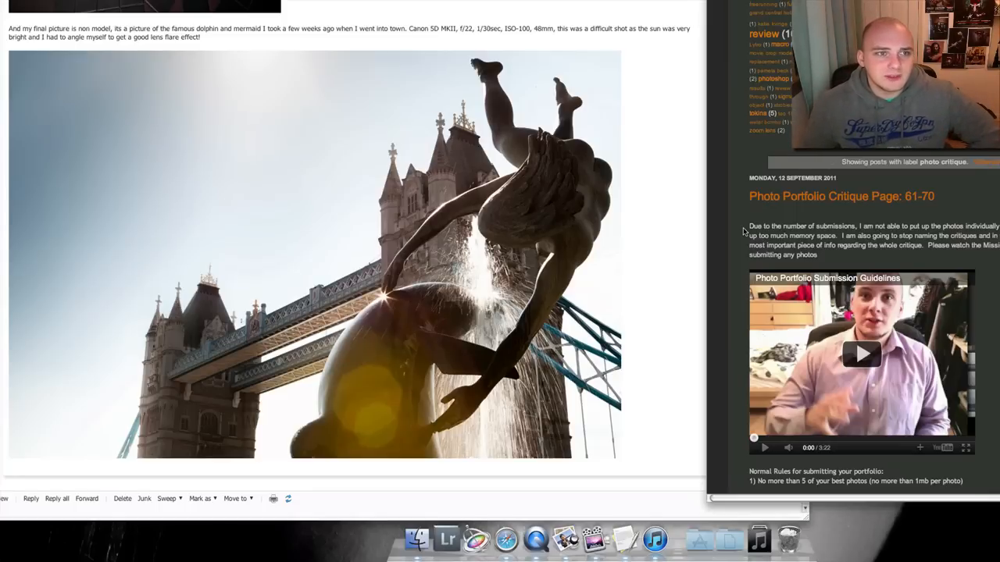
mouse_move(504, 244)
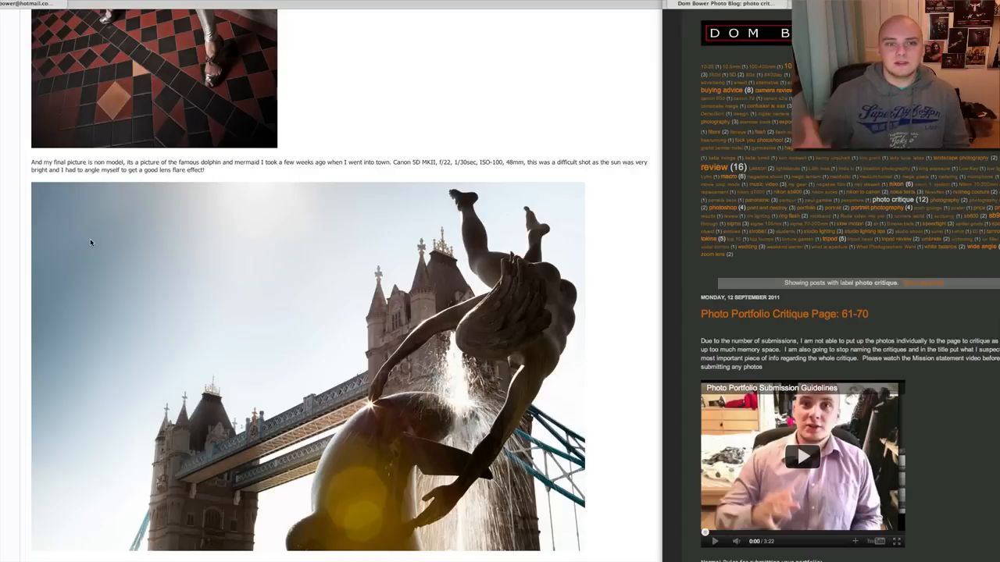
mouse_move(101, 282)
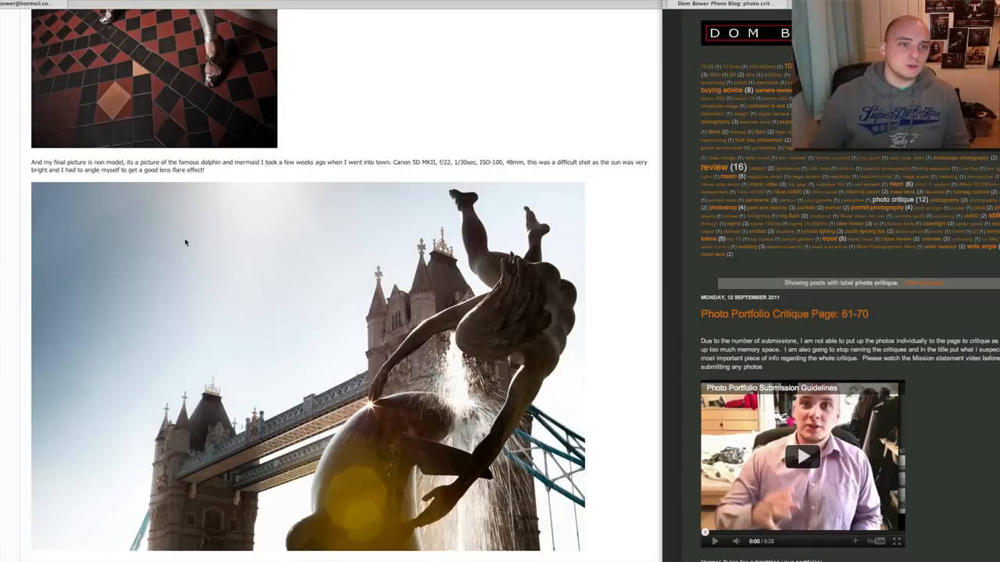
mouse_move(64, 305)
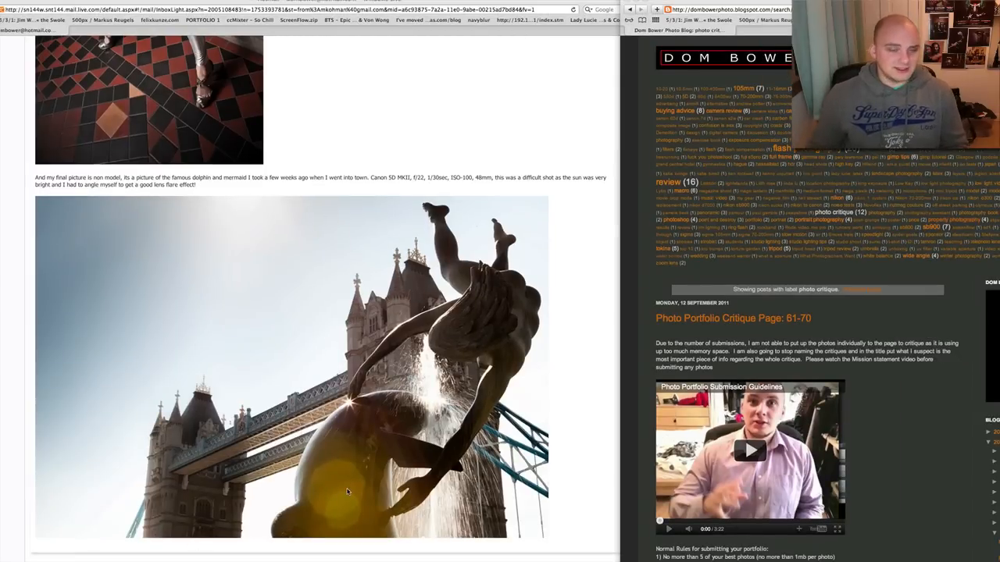
scroll(down, 3)
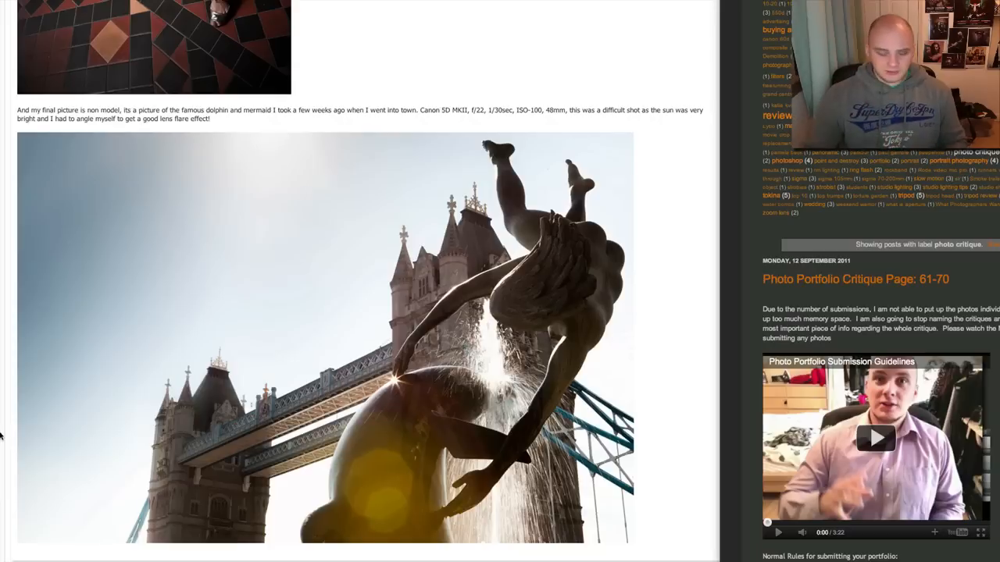
mouse_move(421, 428)
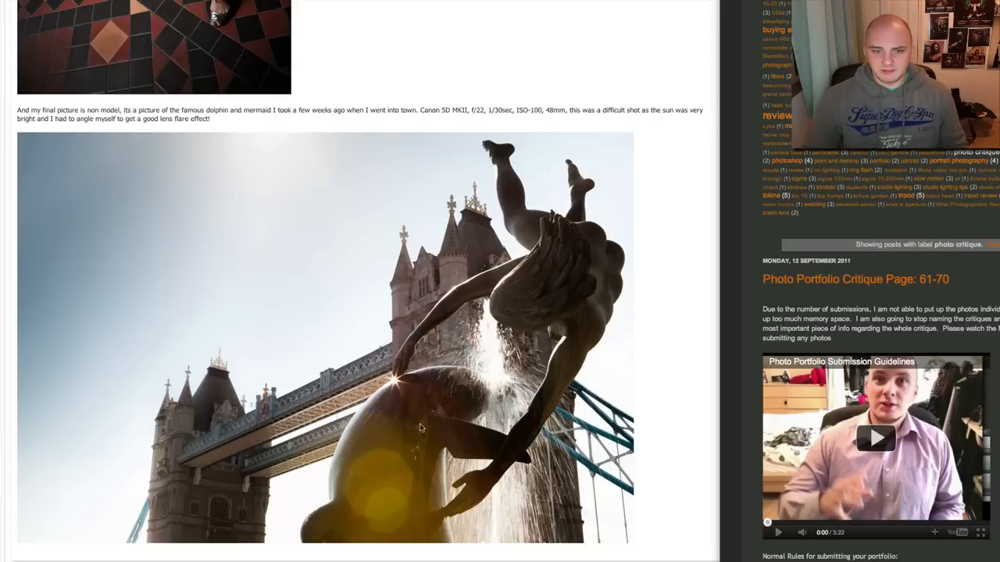
mouse_move(534, 278)
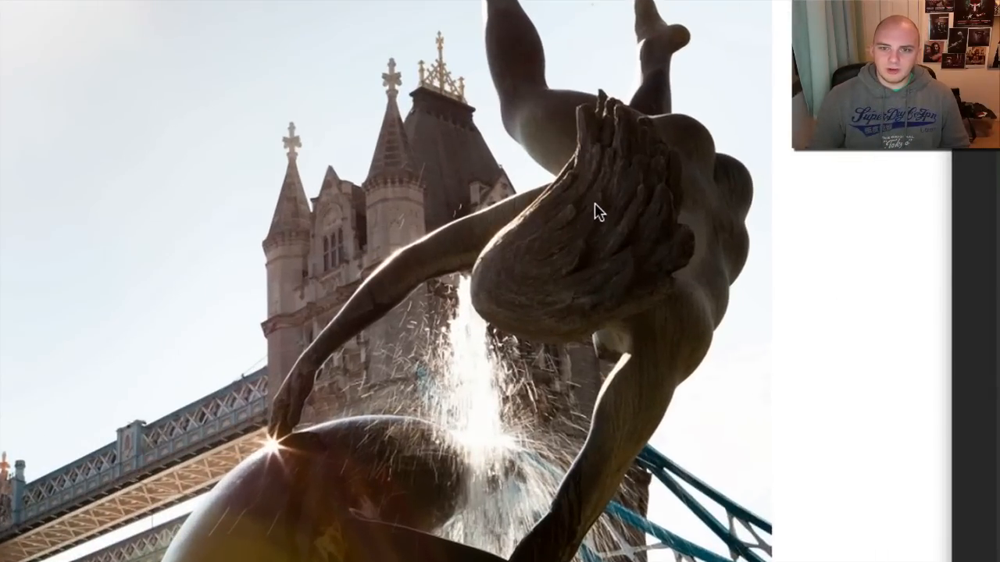
mouse_move(611, 177)
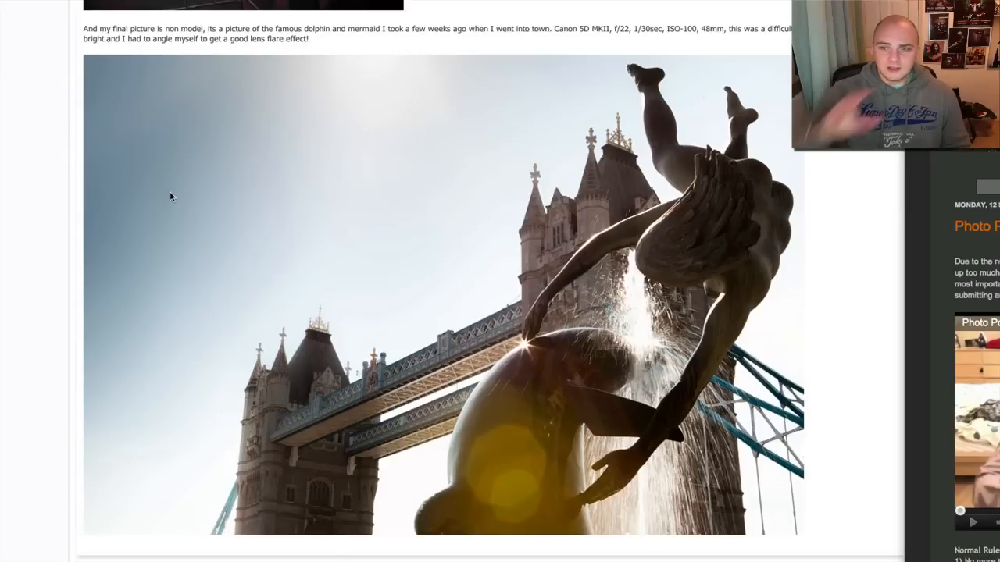
mouse_move(501, 210)
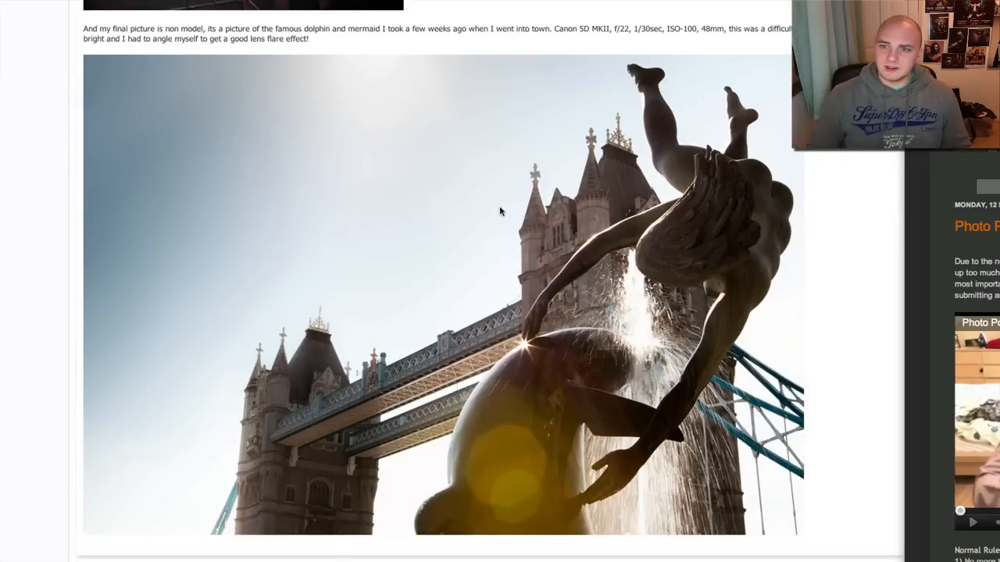
mouse_move(230, 235)
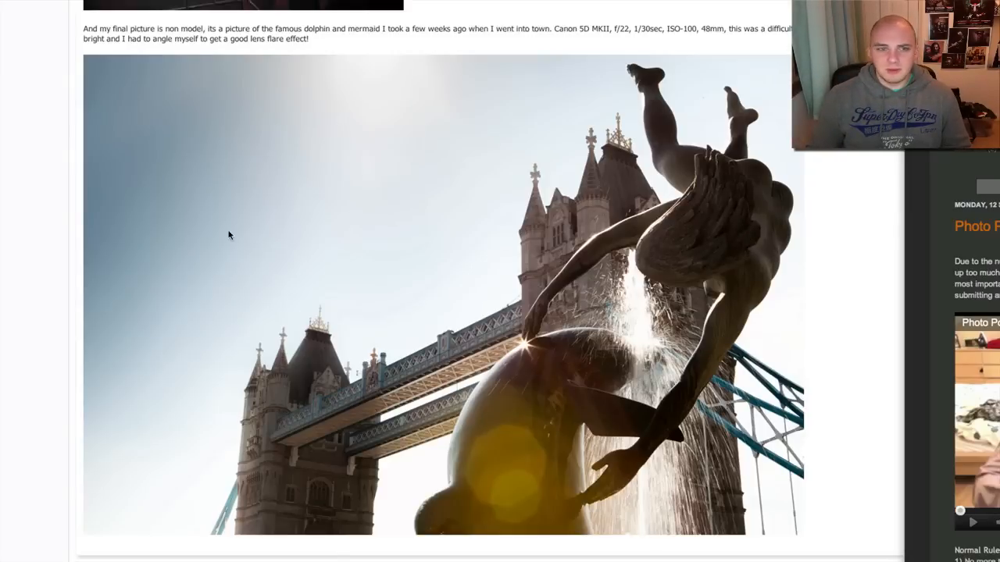
mouse_move(295, 350)
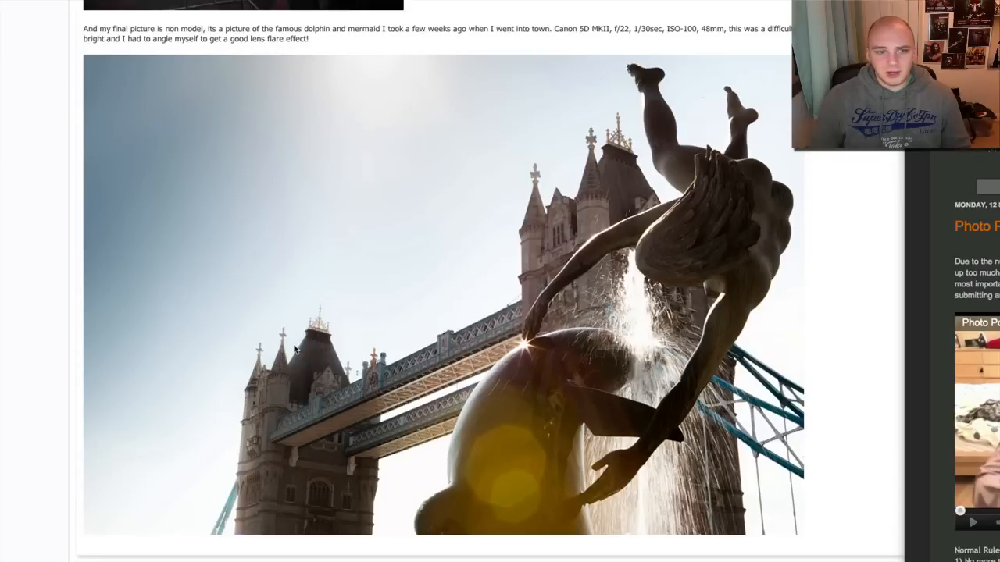
mouse_move(279, 347)
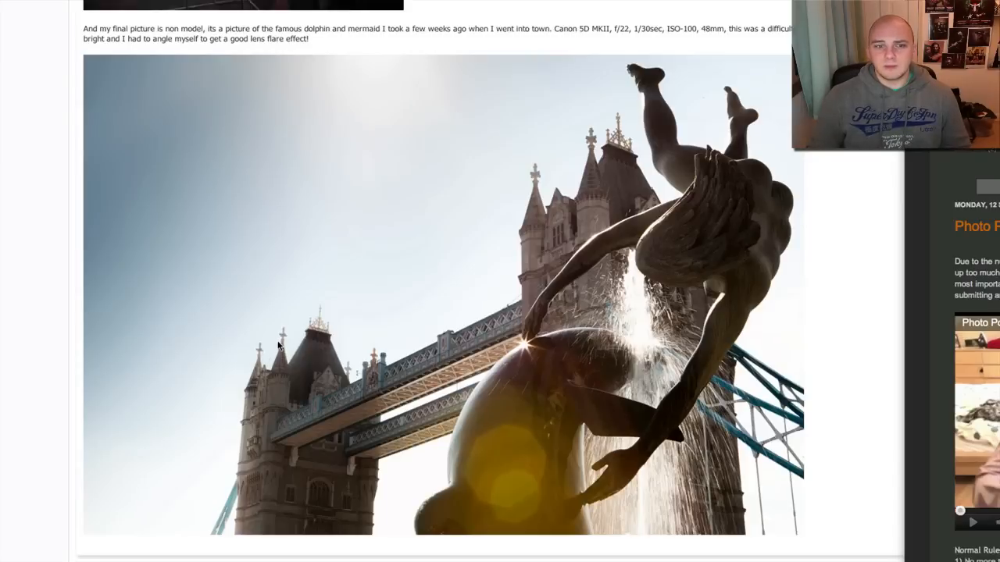